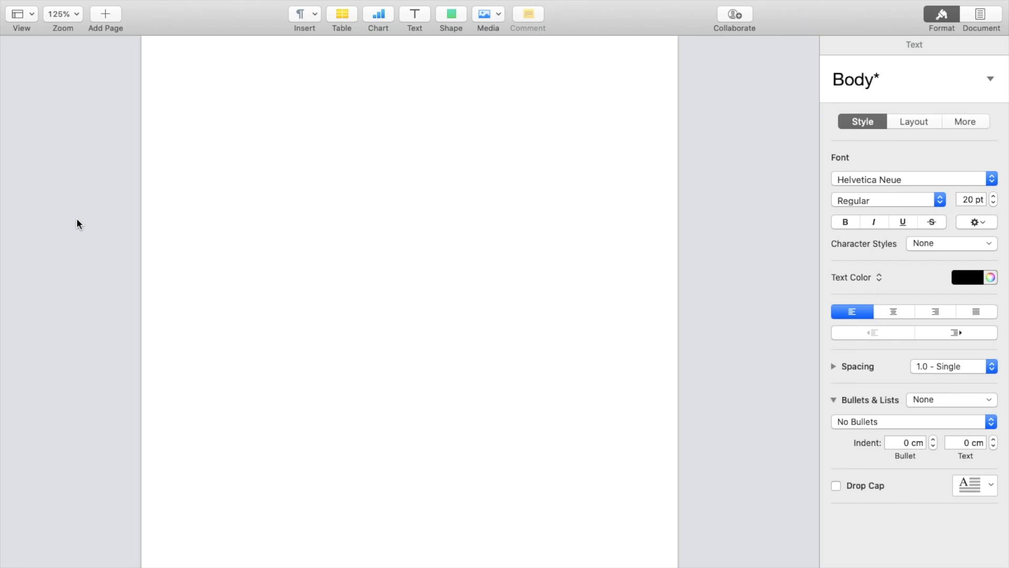
Enter 'This is text that is not strikethrough' as the first line, correcting the 'strikes' typo
{"action": "left_click", "coordinate": [205, 110]}
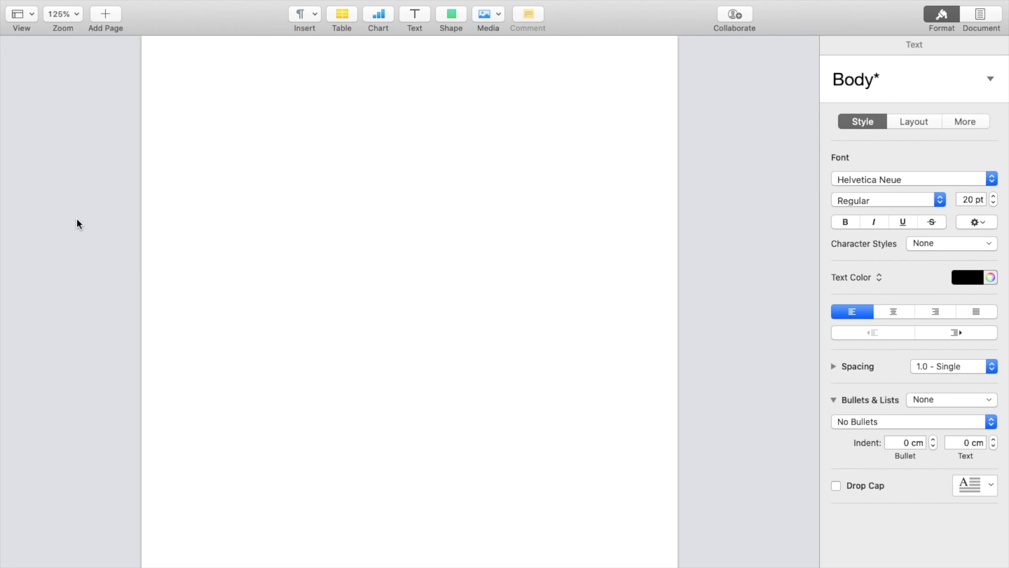
{"action": "type", "text": "This is te"}
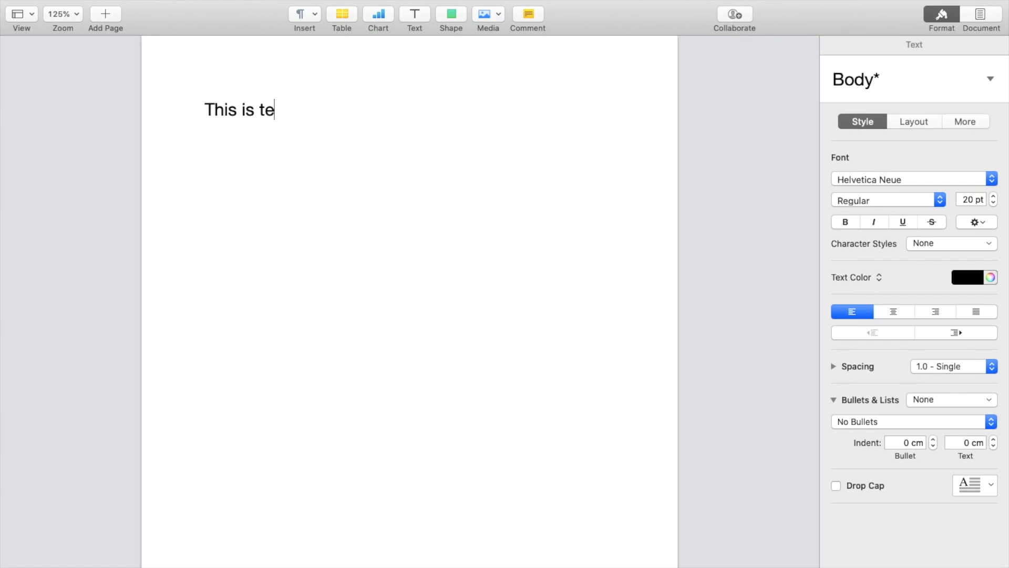
{"action": "type", "text": "xt that is n"}
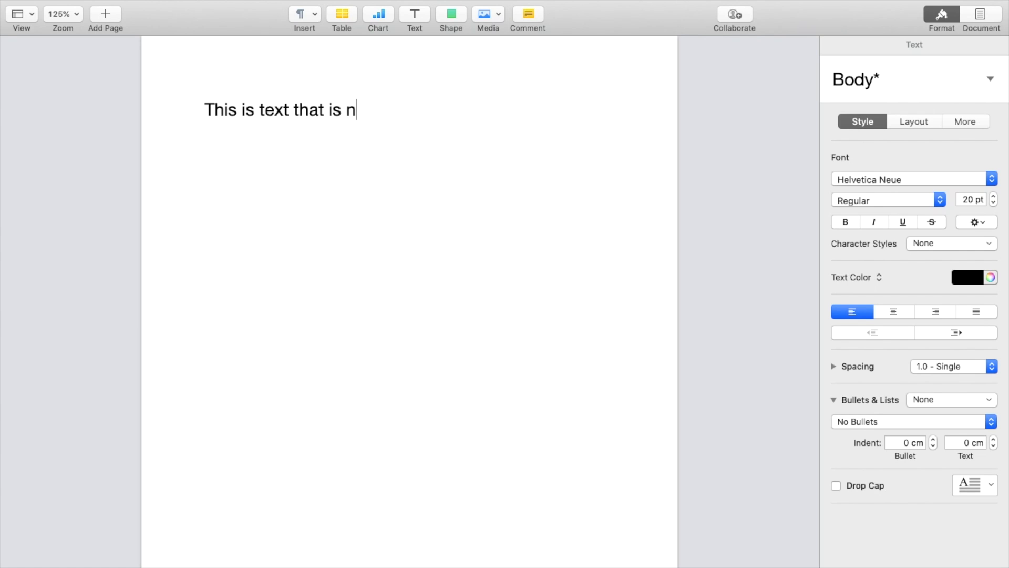
{"action": "type", "text": "ot strikes thro"}
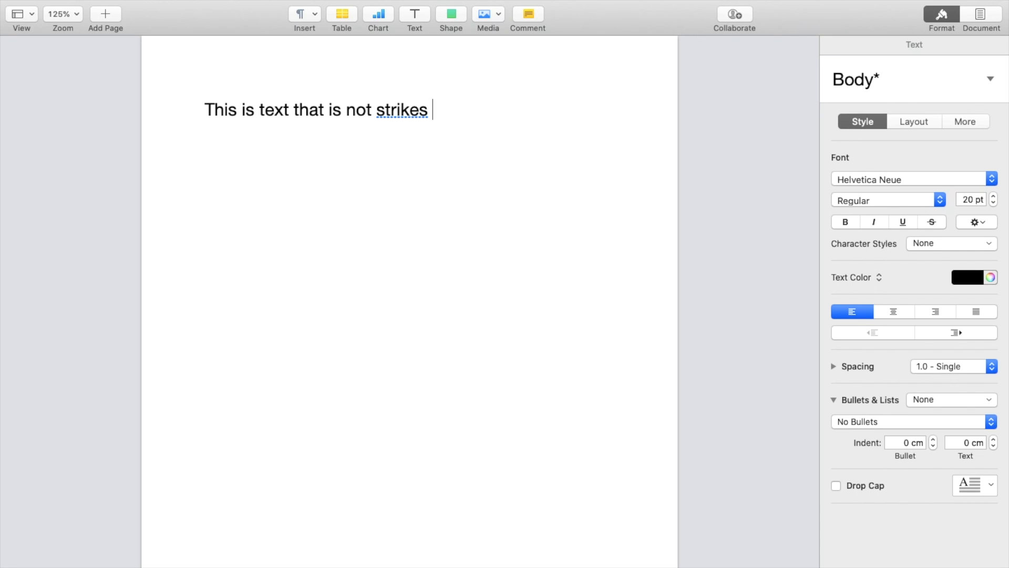
{"action": "key", "text": "BackSpace"}
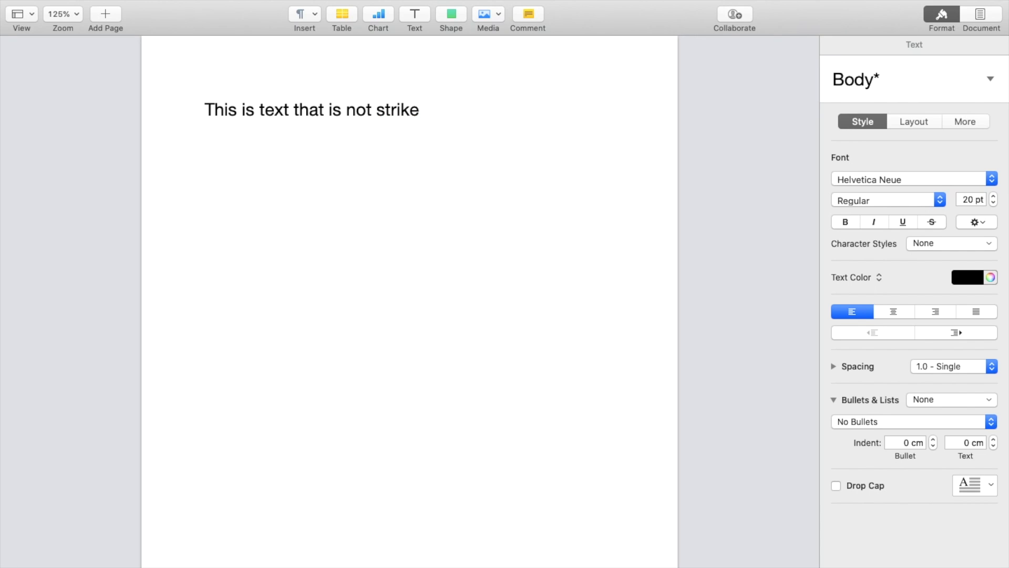
{"action": "left_click", "coordinate": [419, 108]}
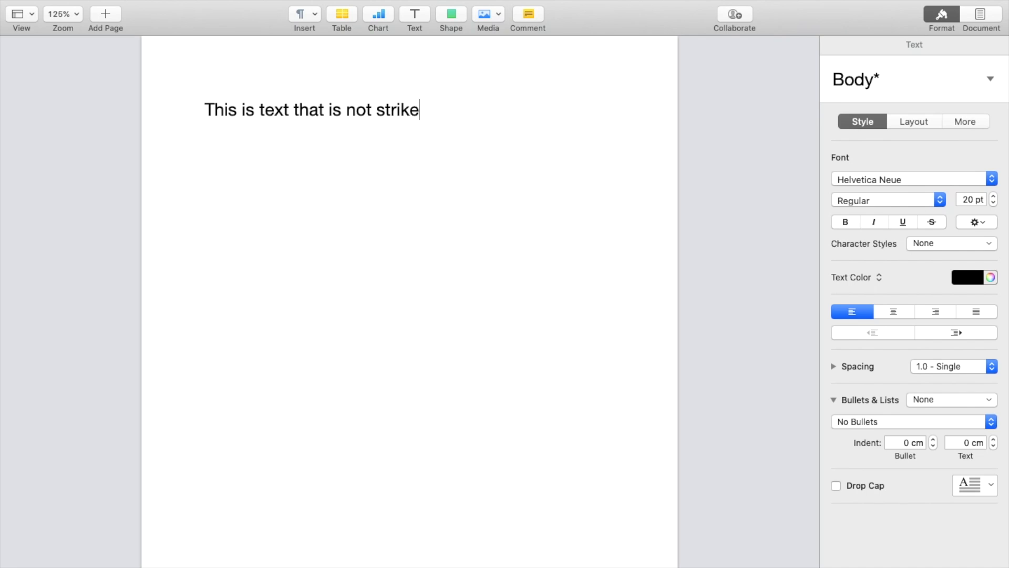
{"action": "type", "text": "through"}
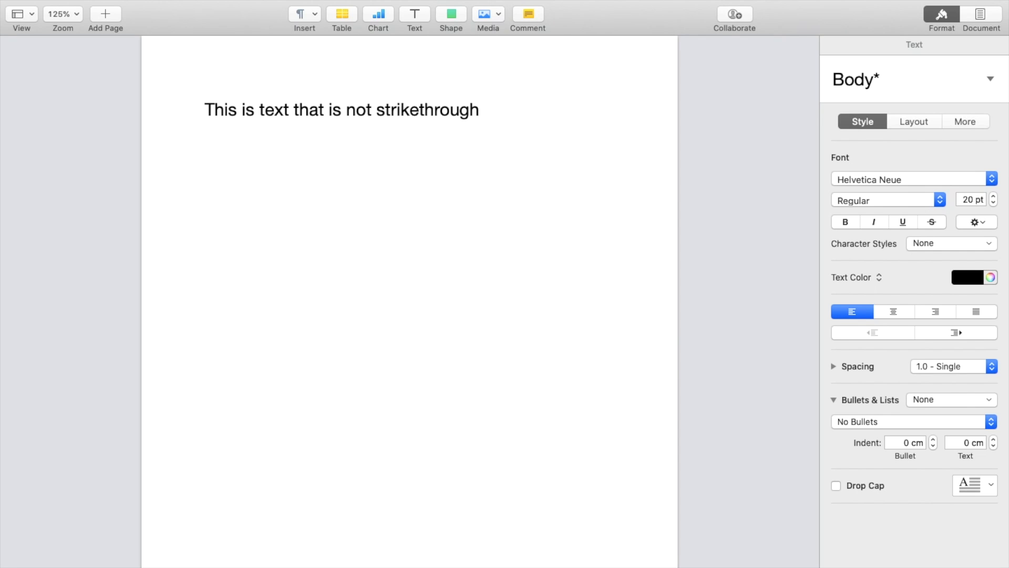
{"action": "left_click", "coordinate": [205, 151]}
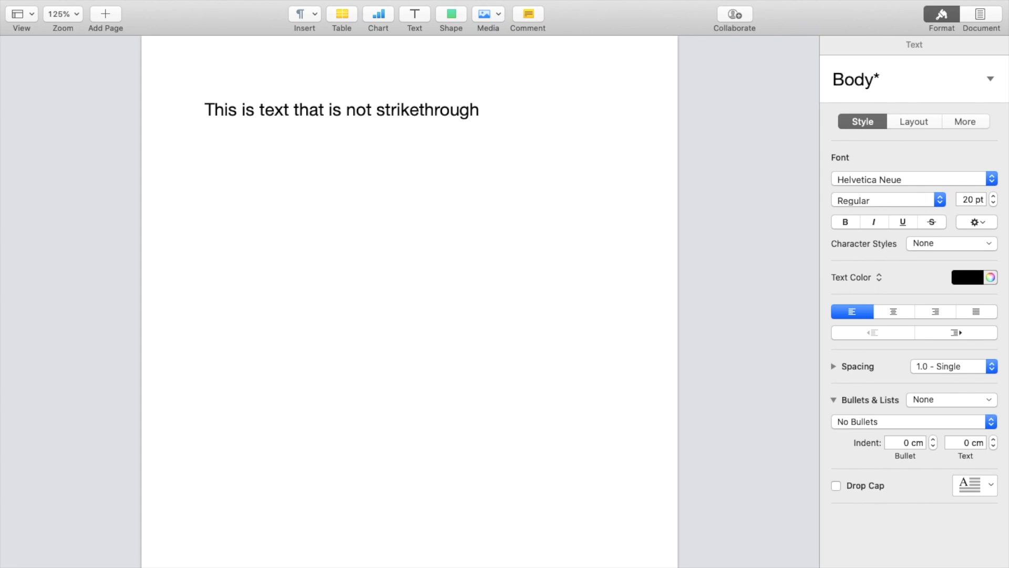
Start a second line with strikethrough on and enter 'This is text that is strikethrough'
{"action": "left_click", "coordinate": [205, 151]}
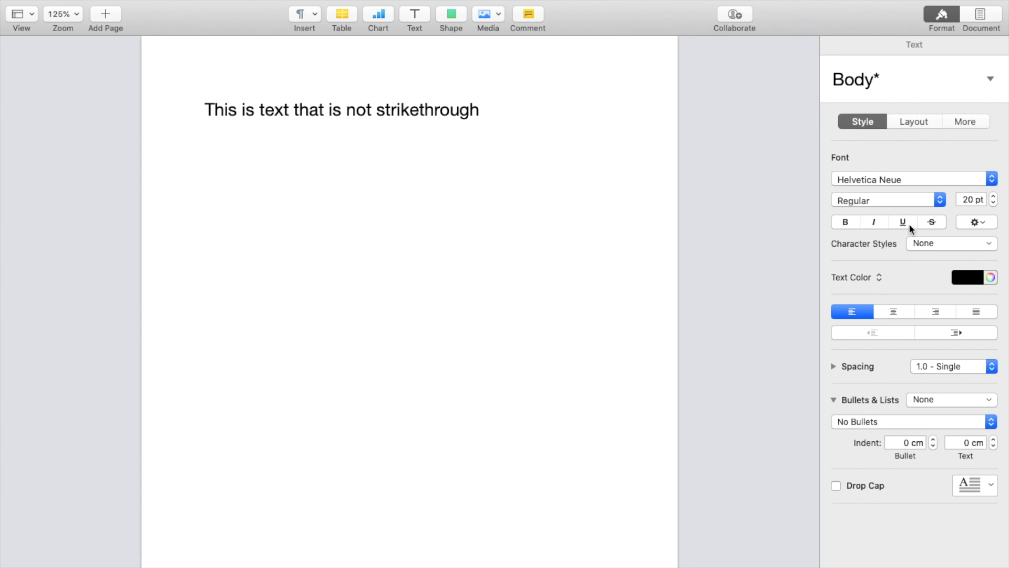
{"action": "mouse_move", "coordinate": [931, 221]}
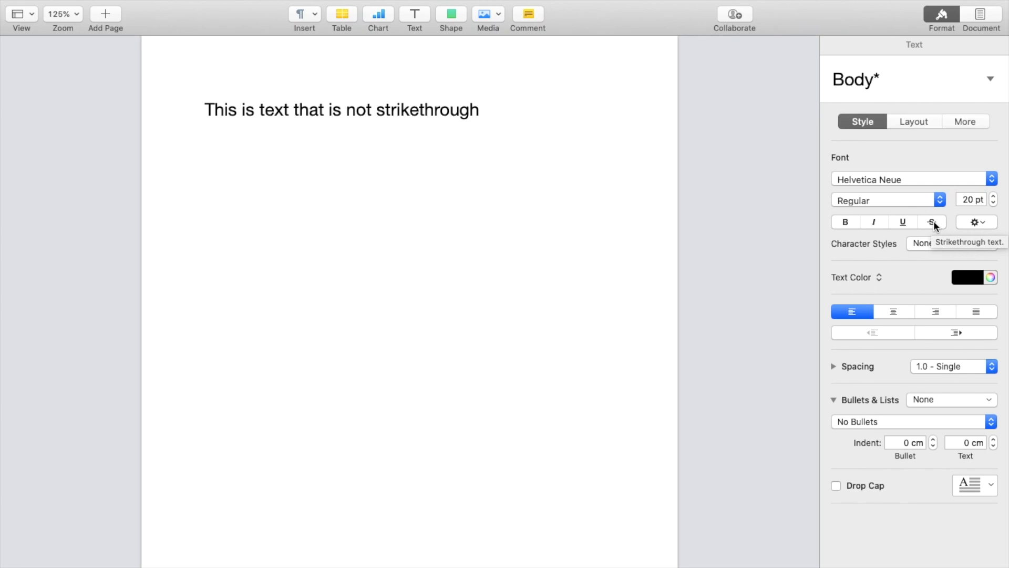
{"action": "left_click", "coordinate": [932, 221]}
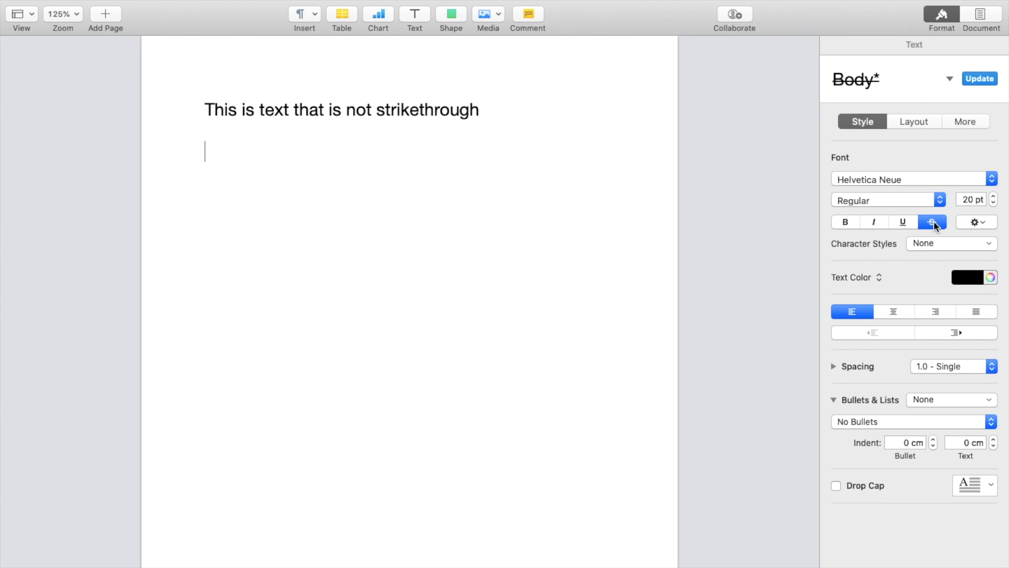
{"action": "type", "text": "This is text that is str"}
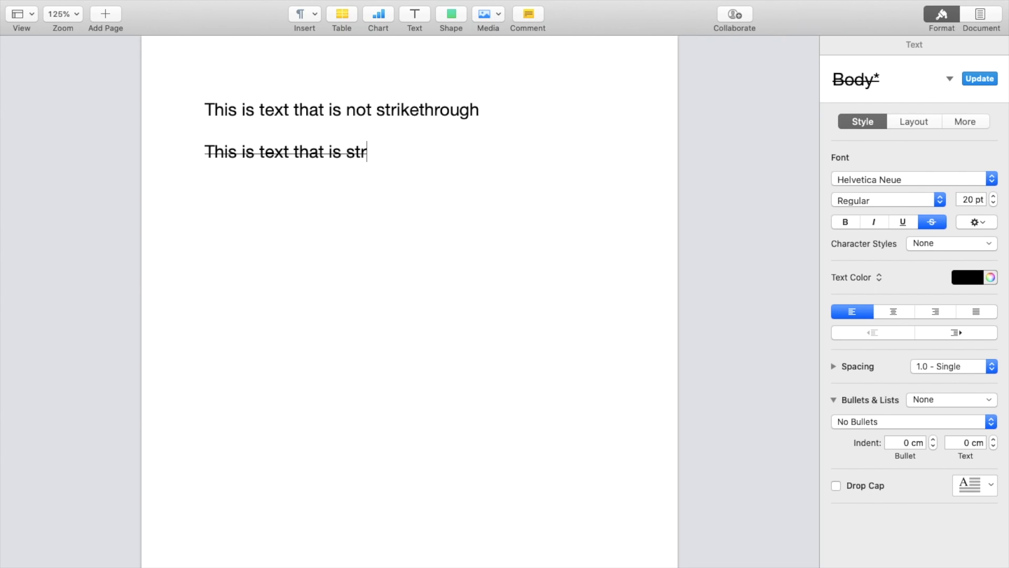
{"action": "type", "text": "iketrhoug"}
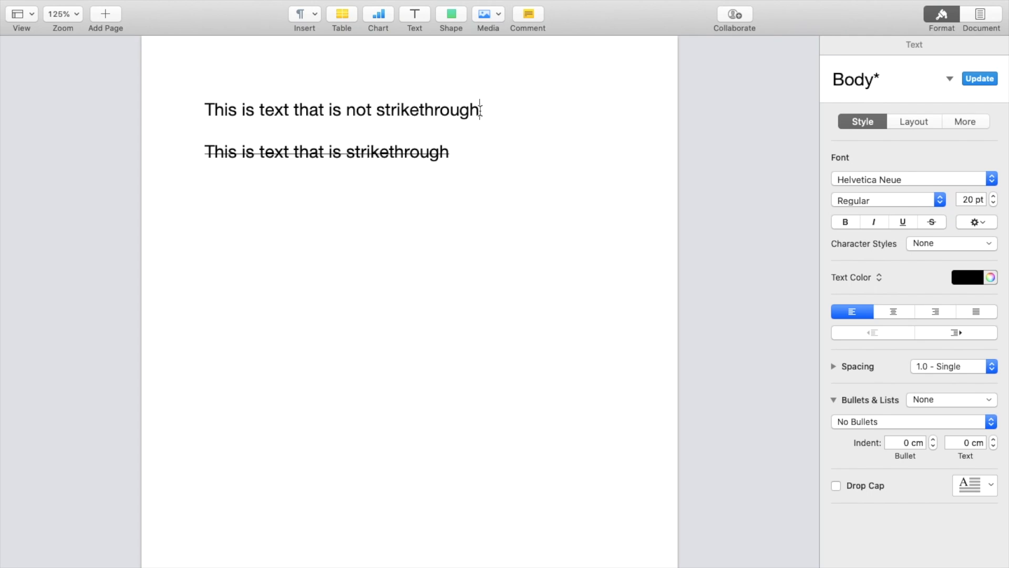
Apply strikethrough to the word 'strikethrough' on line one, leaving the rest plain
{"action": "double_click", "coordinate": [427, 109]}
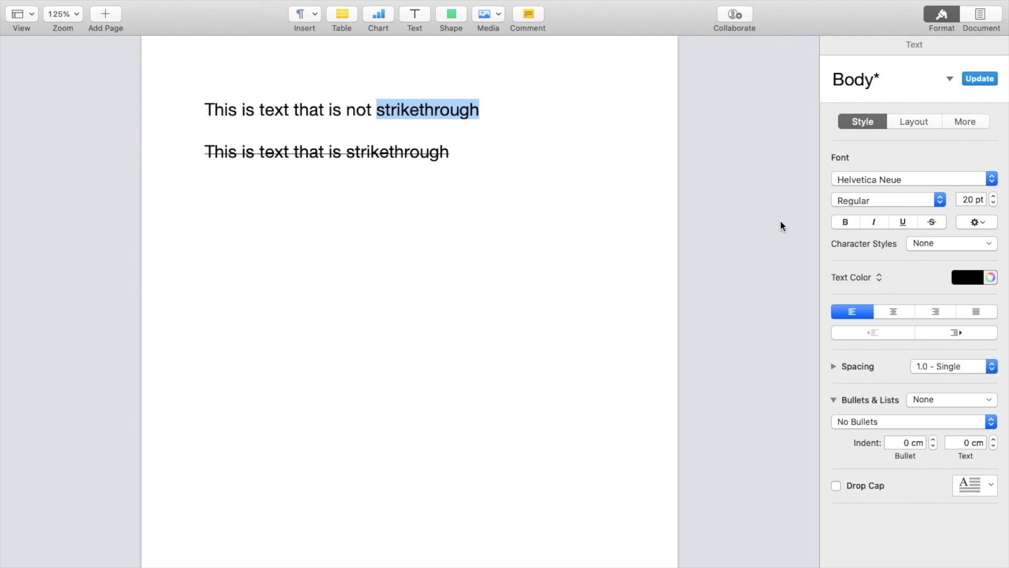
{"action": "mouse_move", "coordinate": [932, 222]}
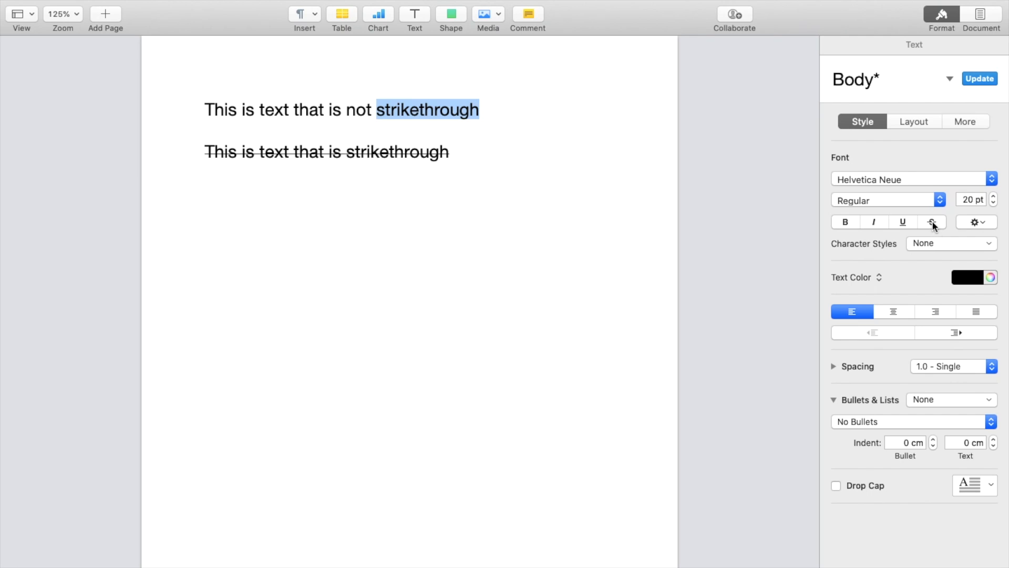
{"action": "left_click", "coordinate": [931, 222]}
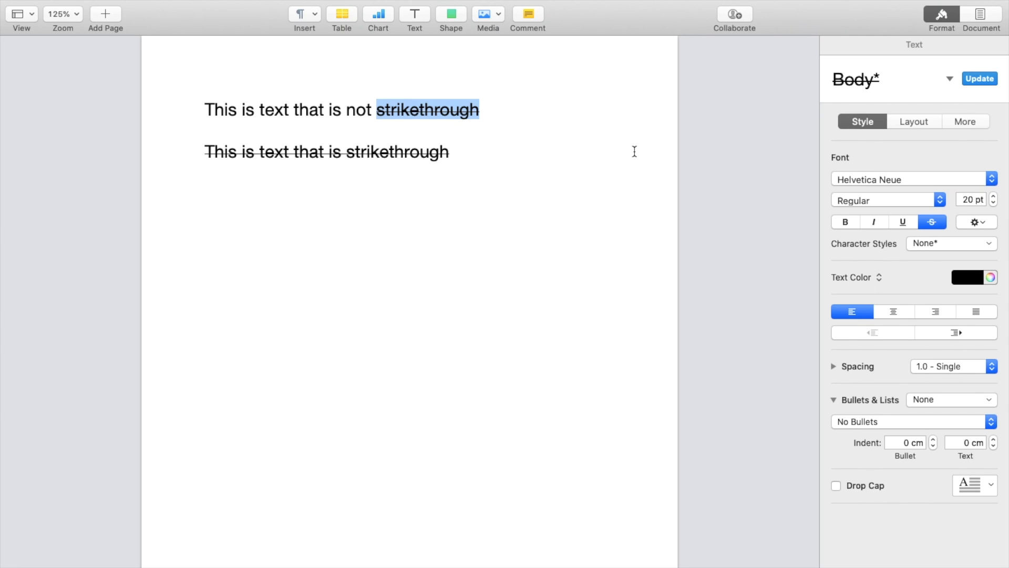
{"action": "left_click", "coordinate": [479, 110]}
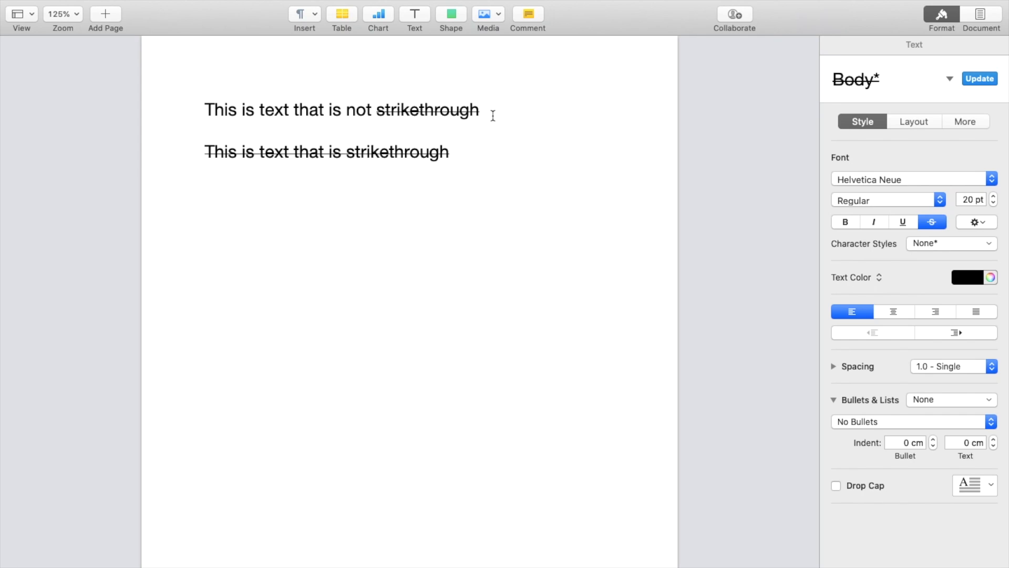
{"action": "left_click", "coordinate": [479, 109]}
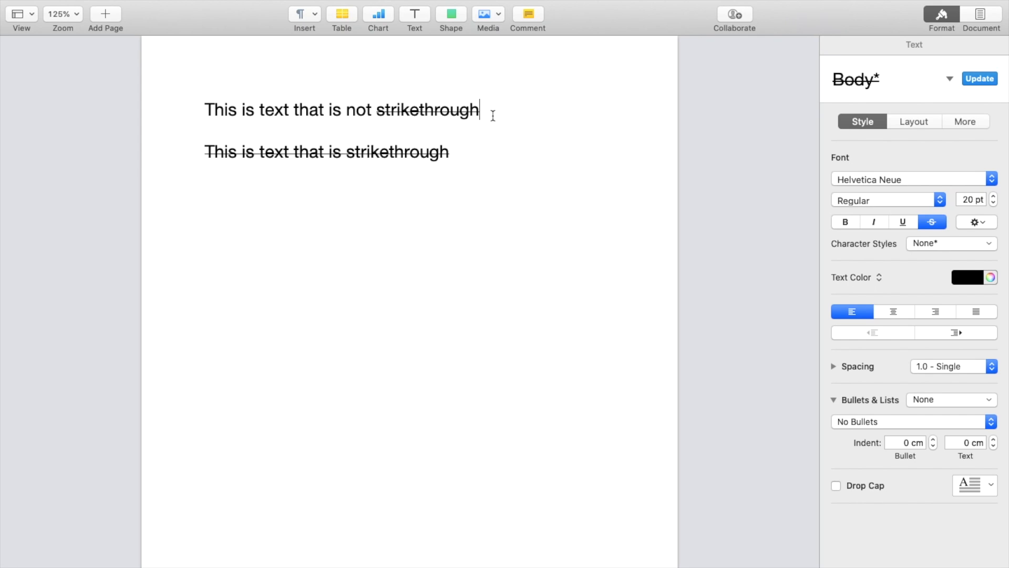